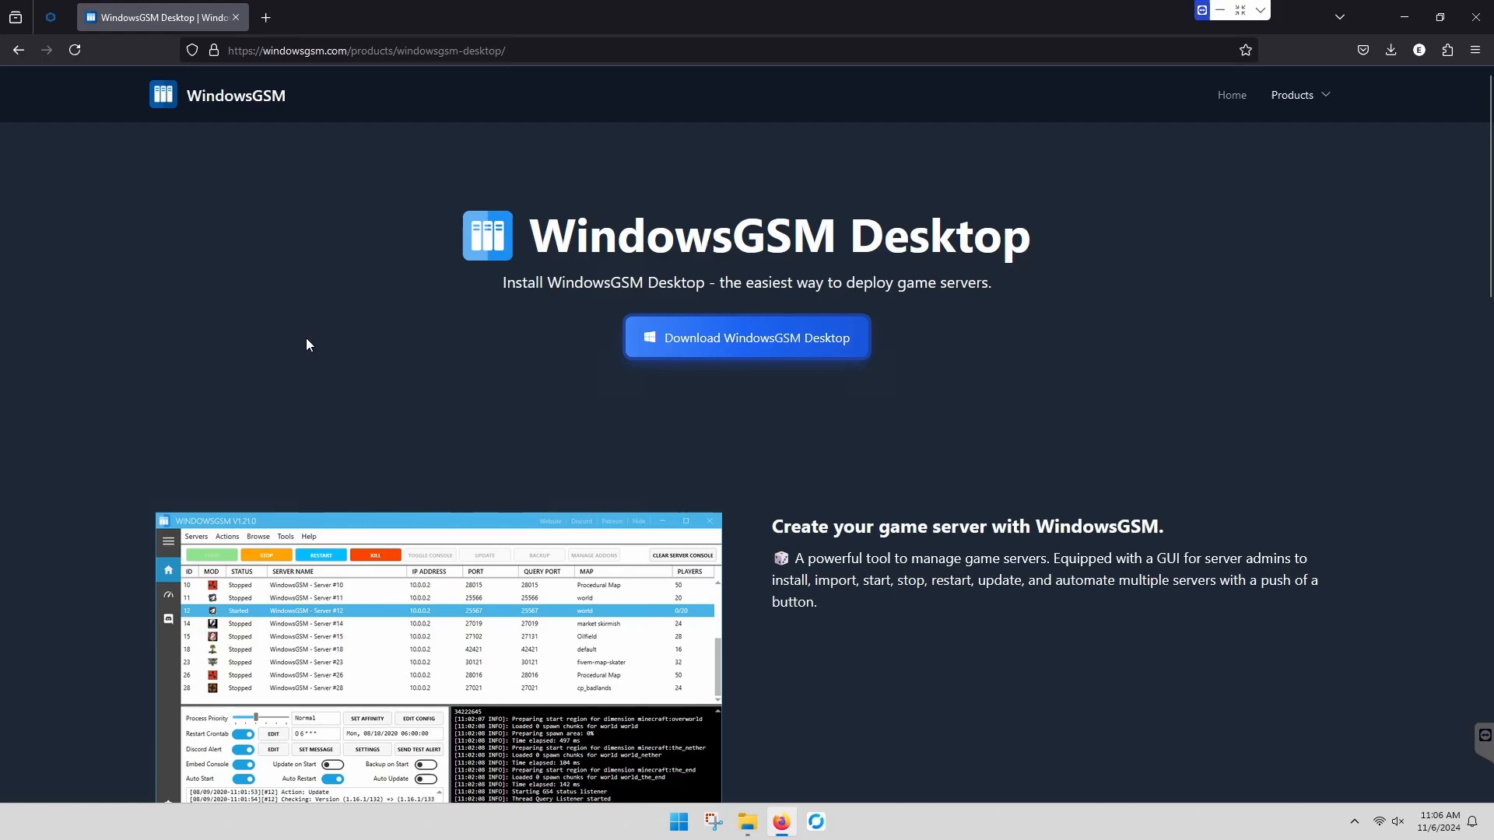
mouse_move(211, 332)
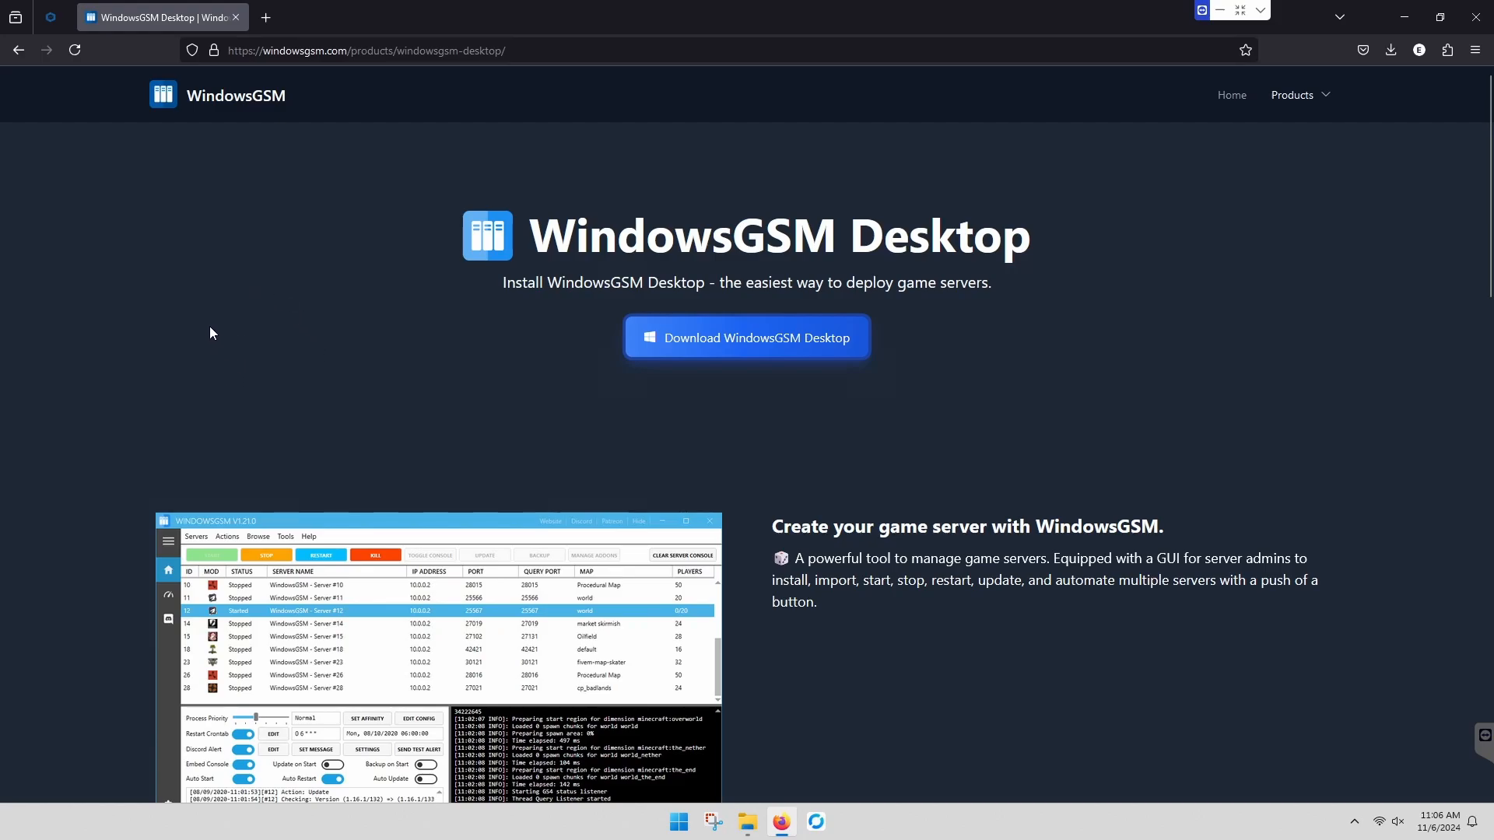
mouse_move(76, 220)
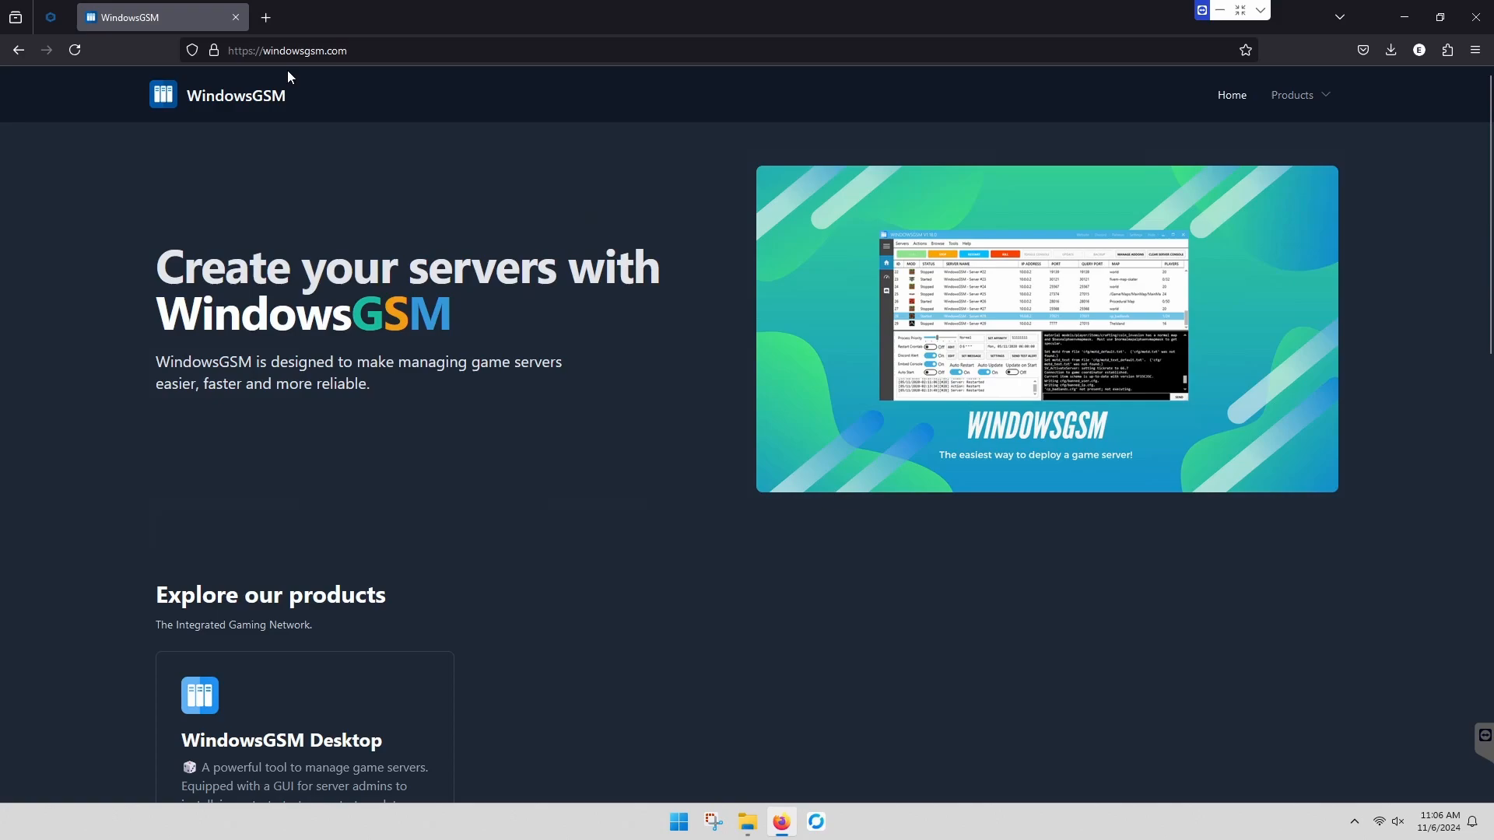
mouse_move(317, 214)
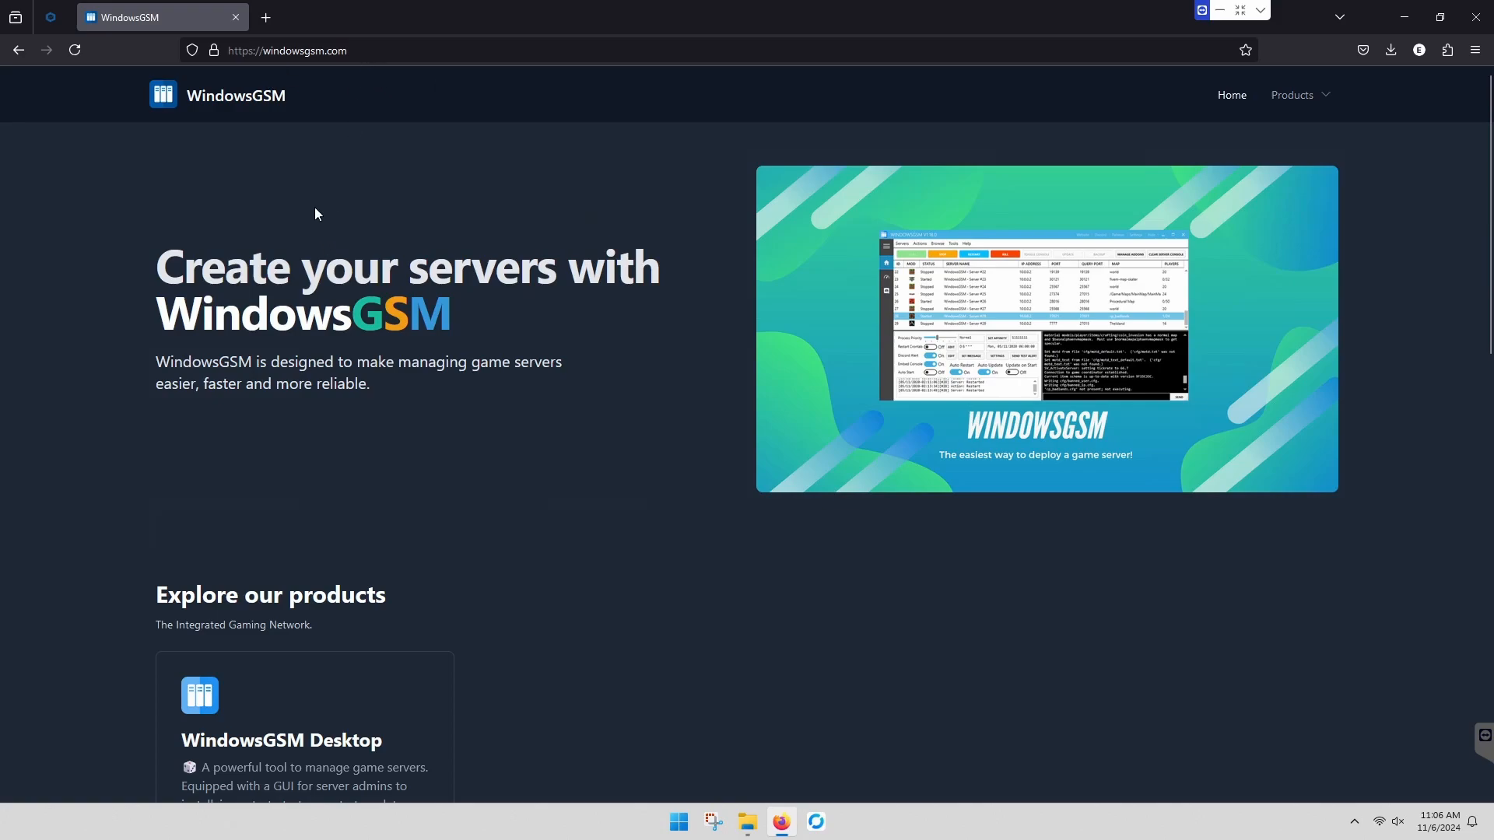
mouse_move(264, 161)
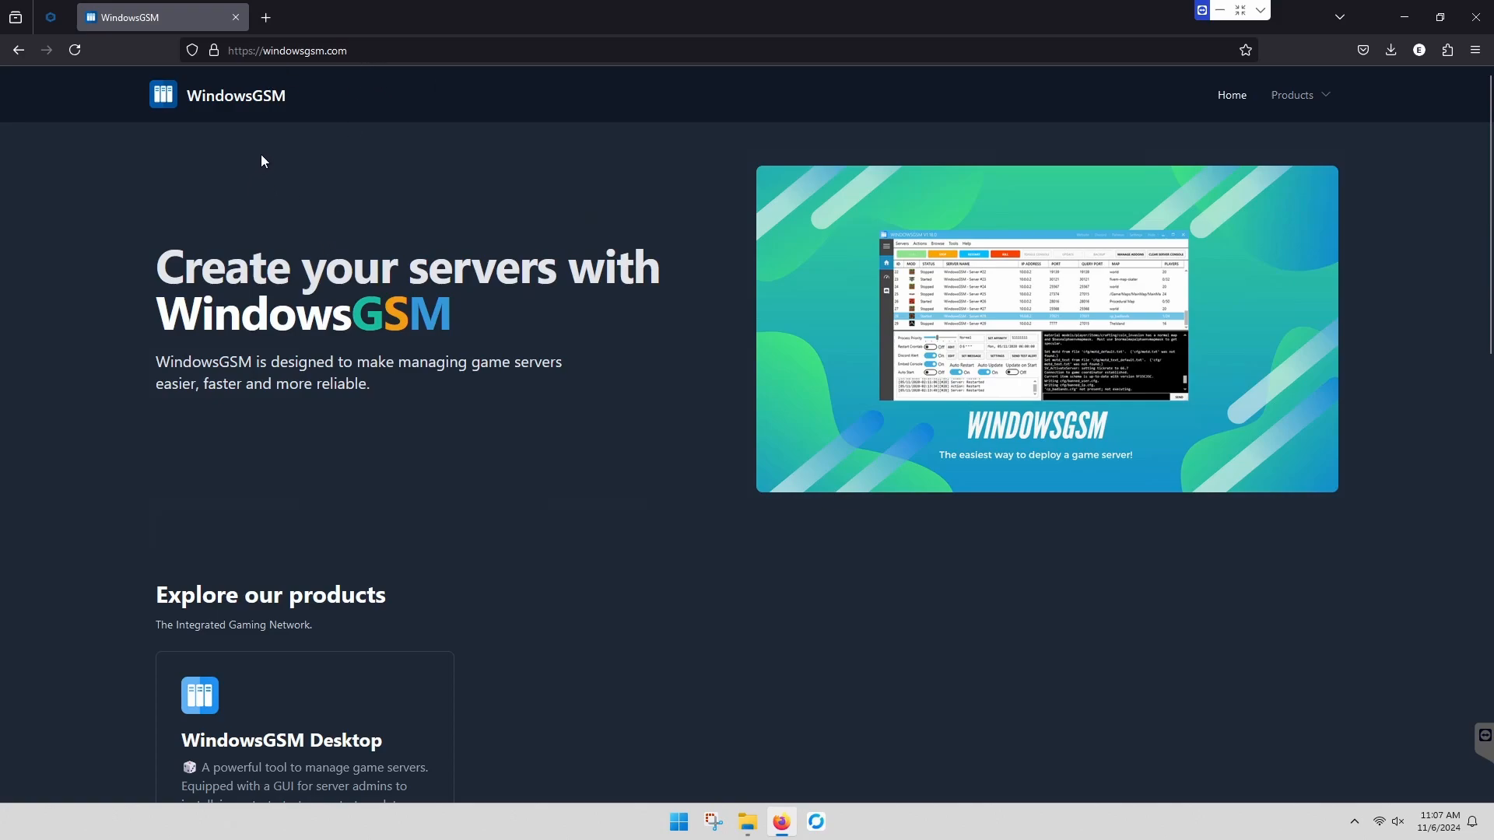
mouse_move(762, 315)
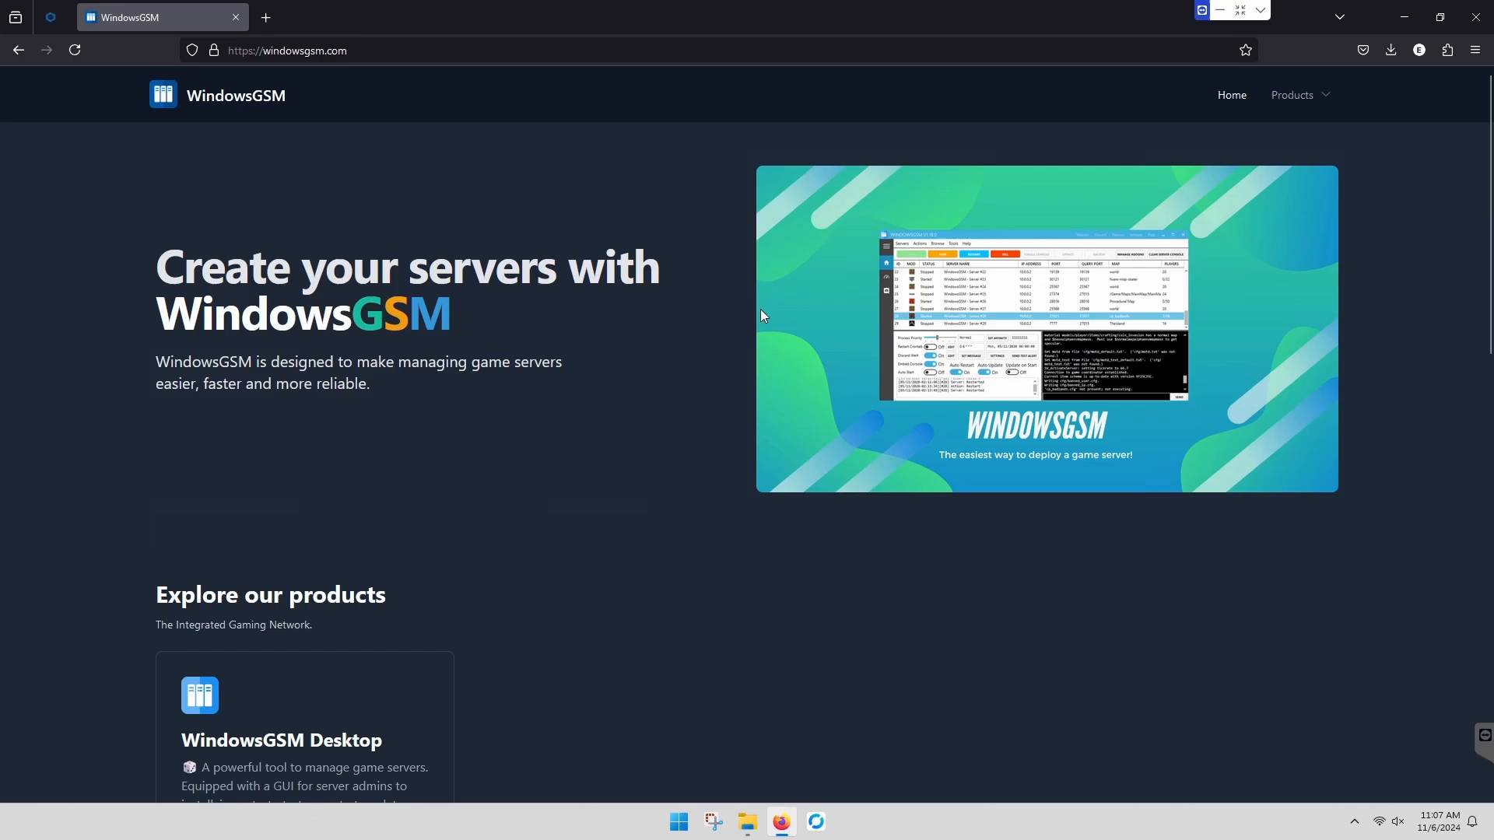
mouse_move(1293, 95)
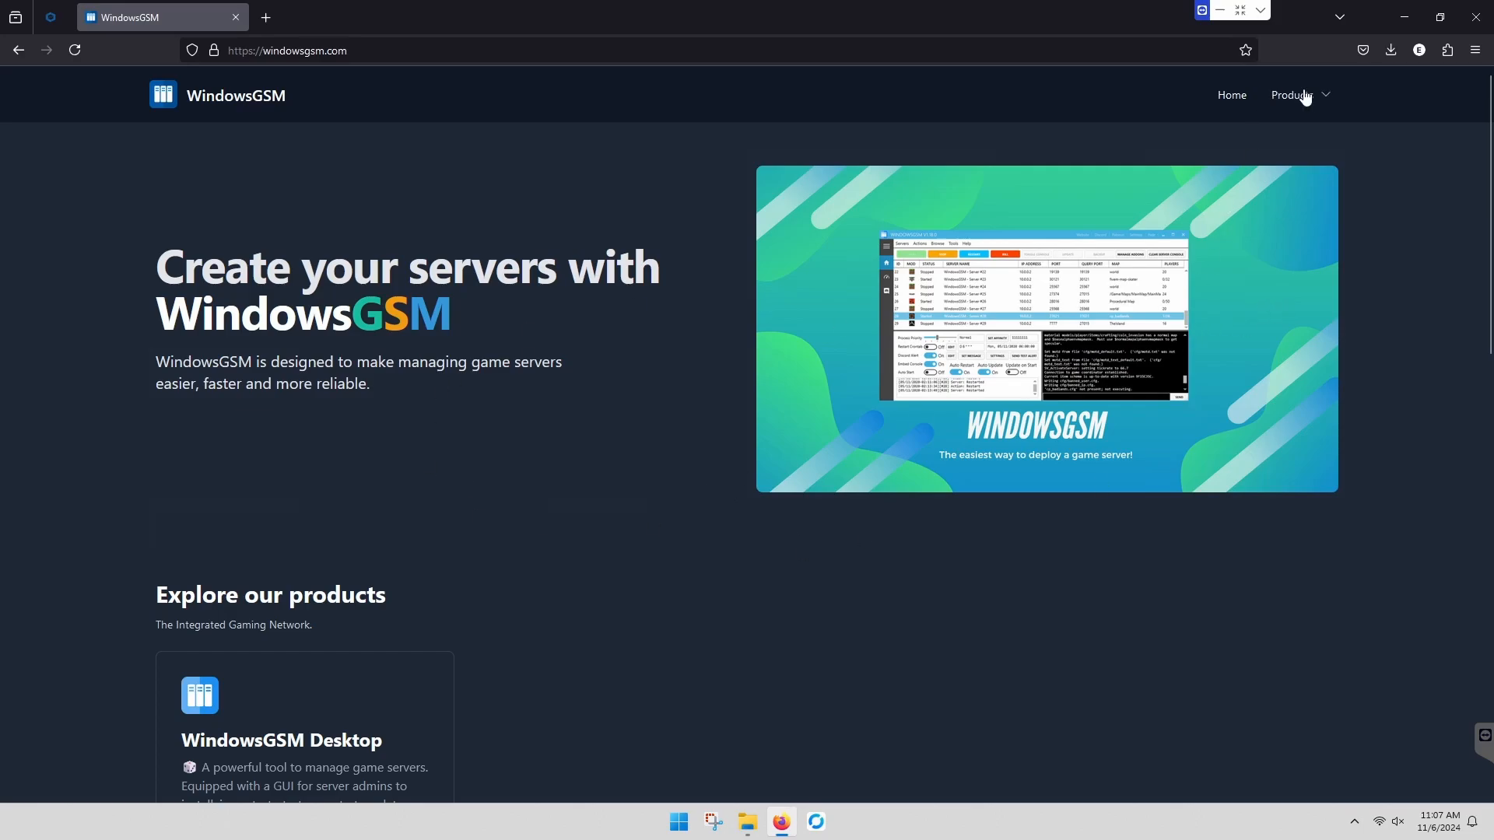
Step: Download the installer from the WindowsGSM Desktop product page
left_click(280, 742)
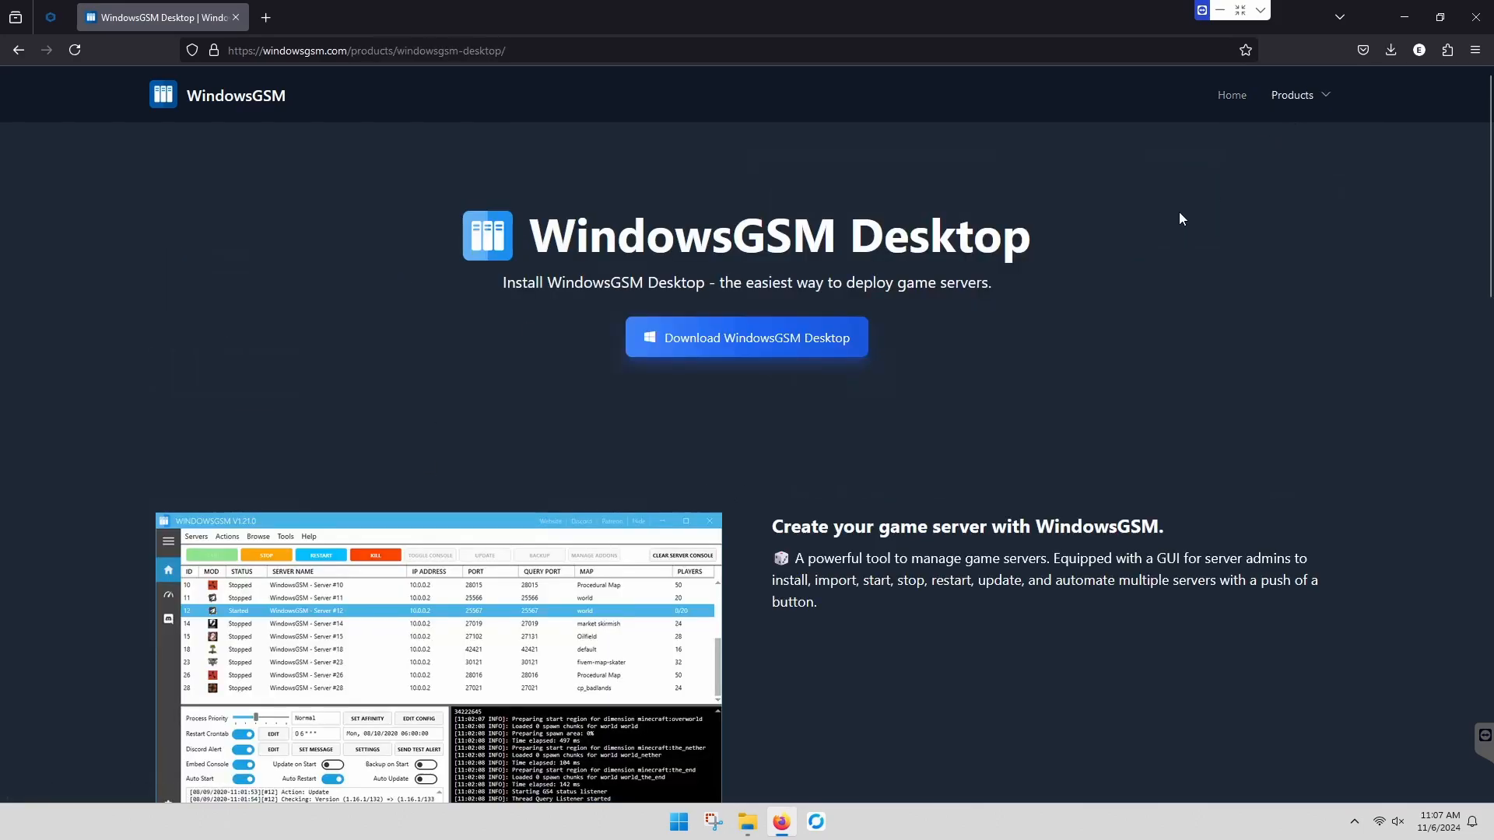
left_click(746, 336)
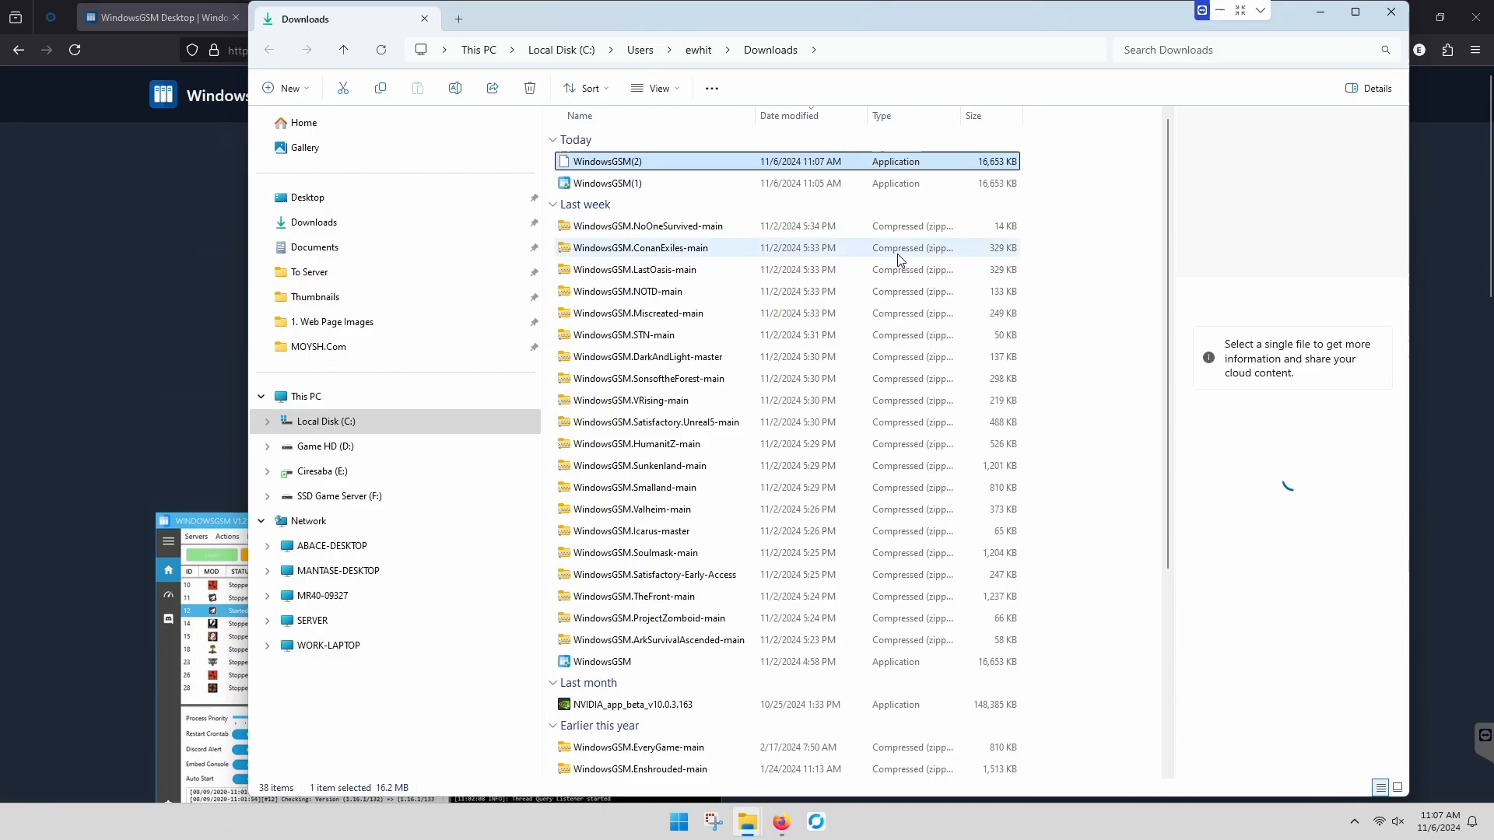
Step: Cut WindowsGSM(2) from the Downloads folder
right_click(608, 161)
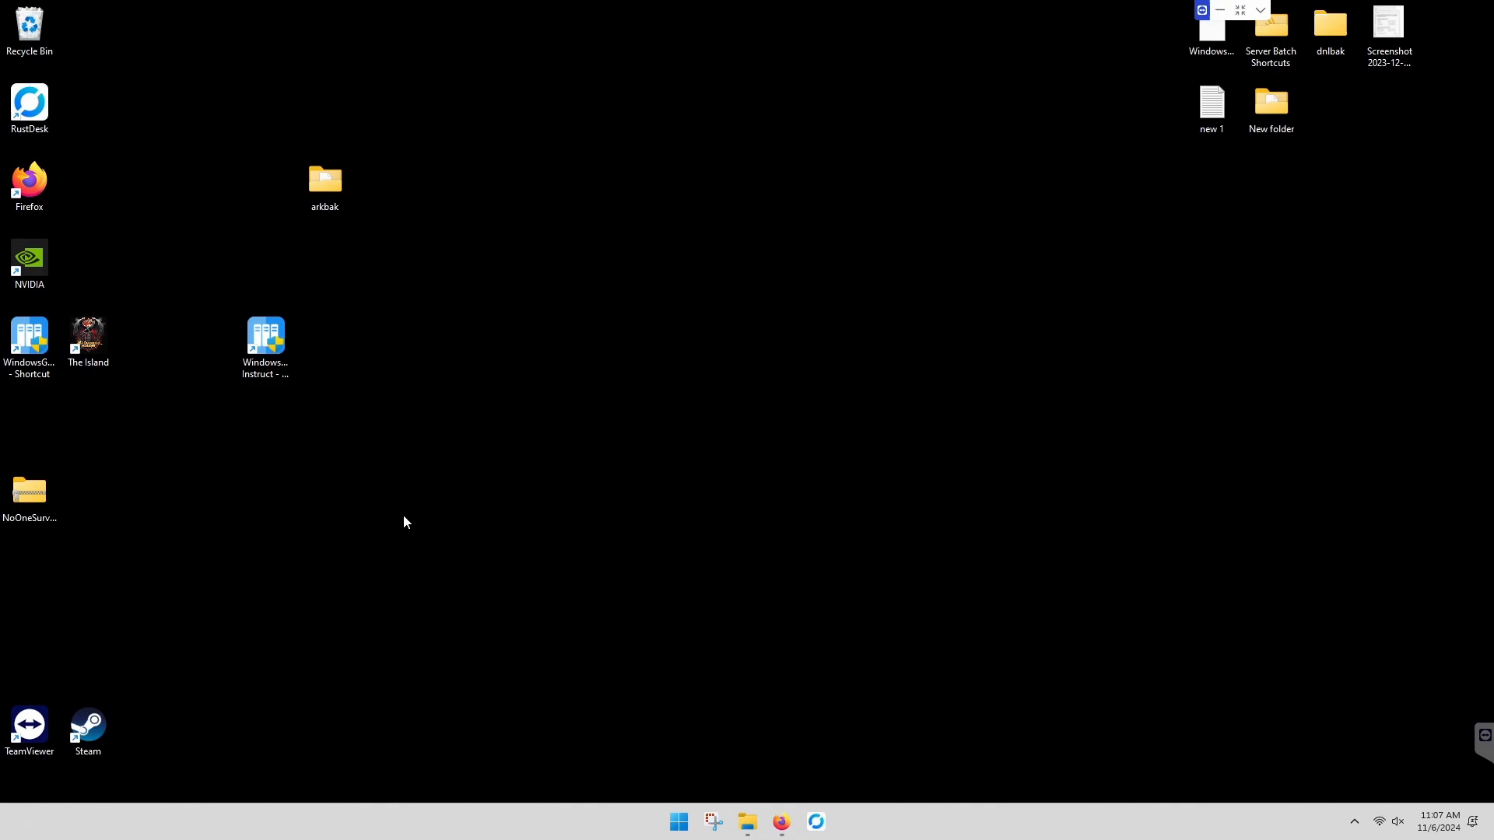
mouse_move(739, 803)
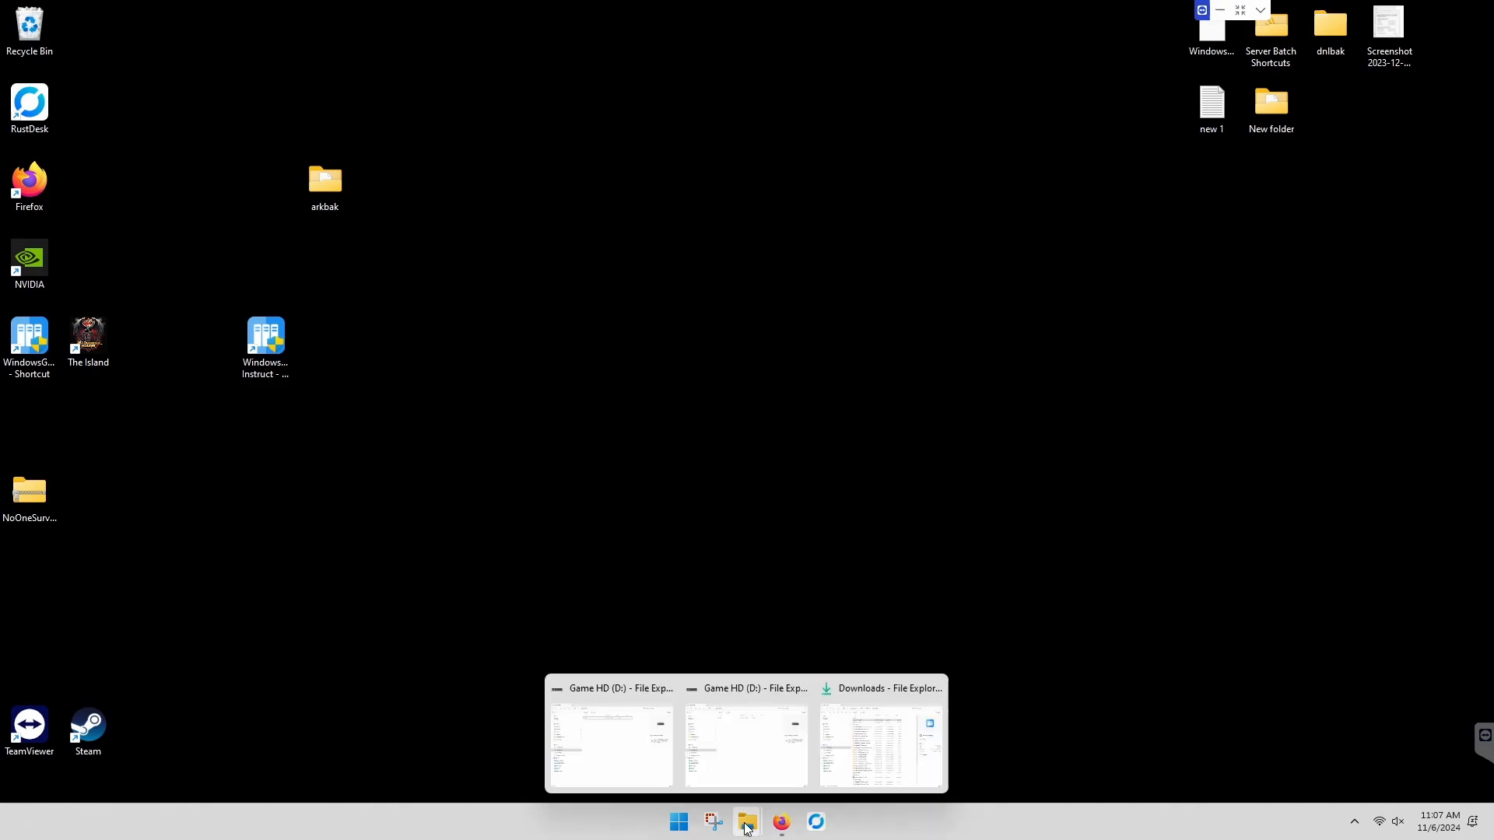
Step: Create a new folder on Game HD (D:) and start naming it 'WindowsGS'
left_click(611, 743)
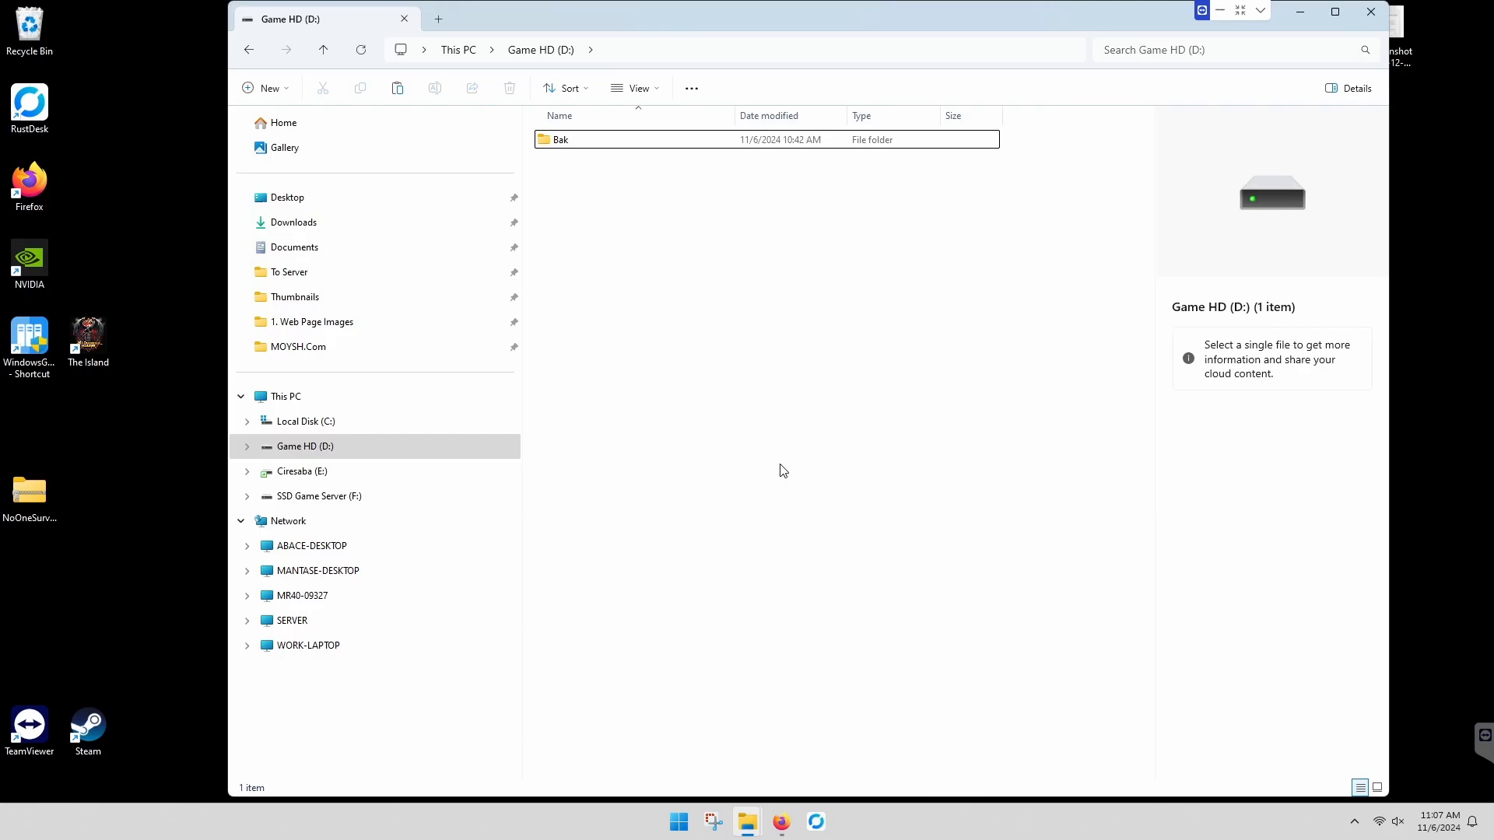
mouse_move(328, 470)
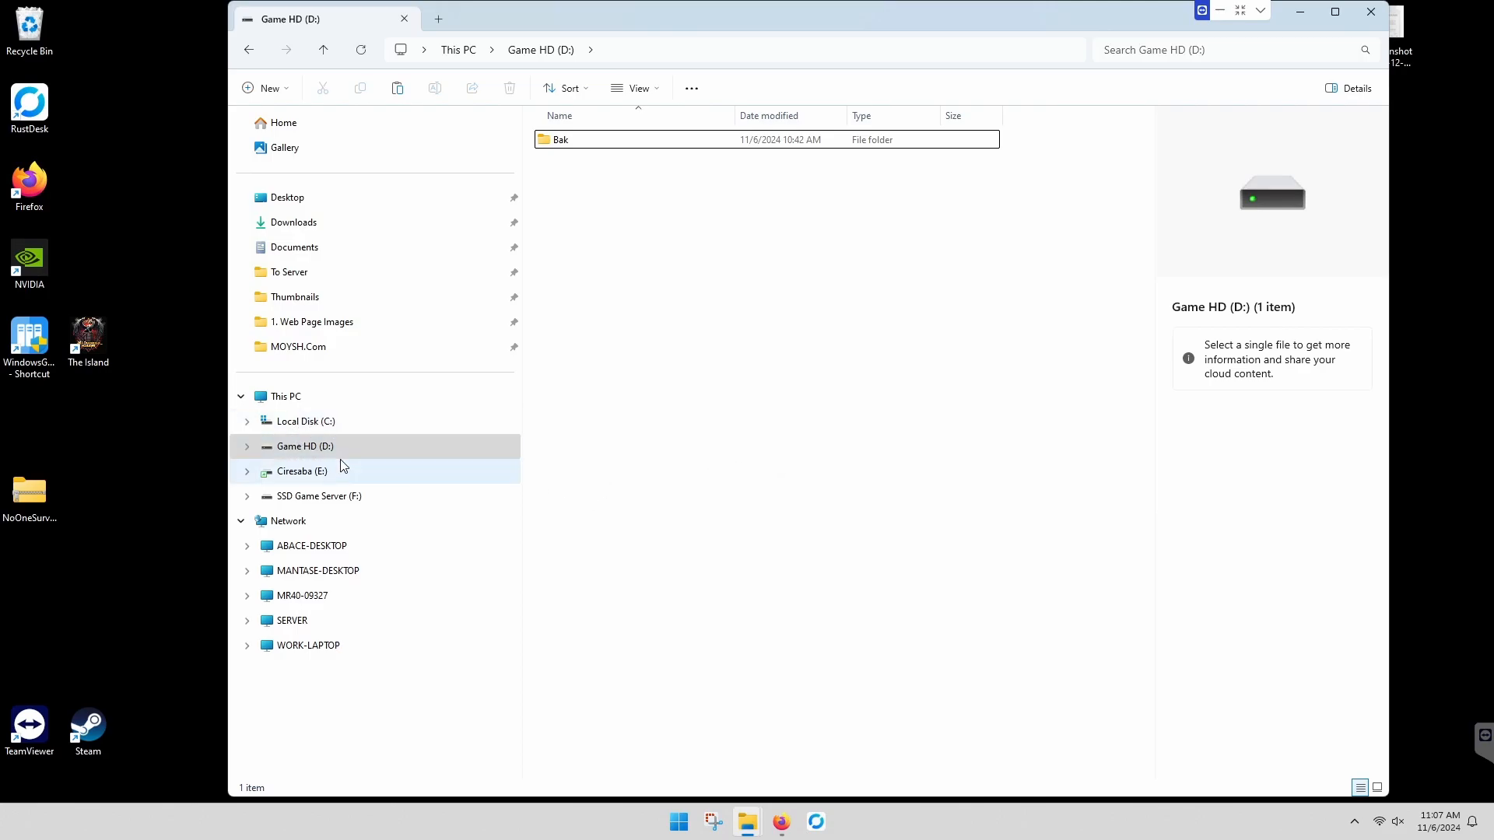
left_click(304, 445)
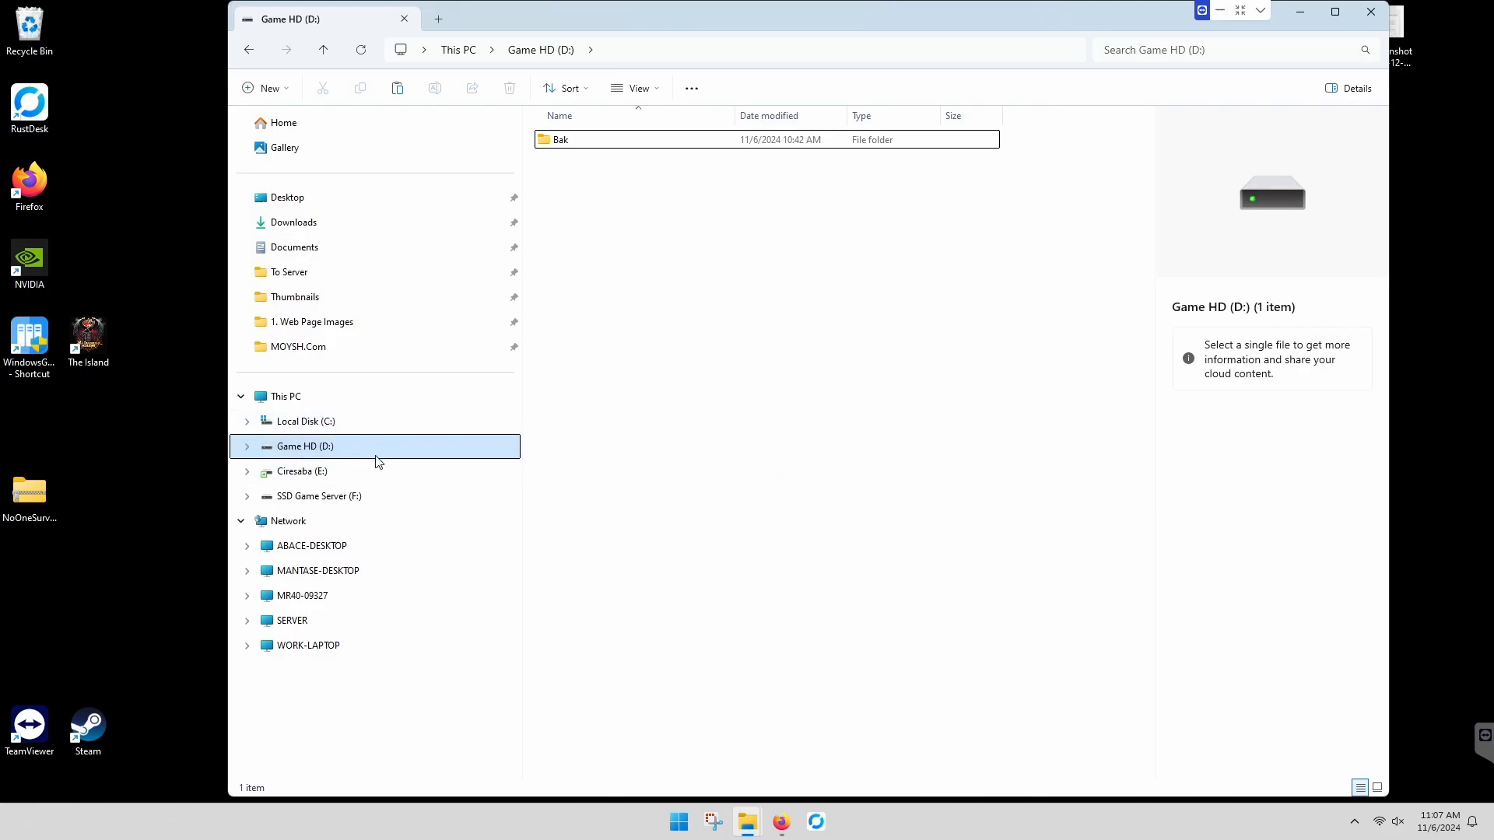
left_click(611, 258)
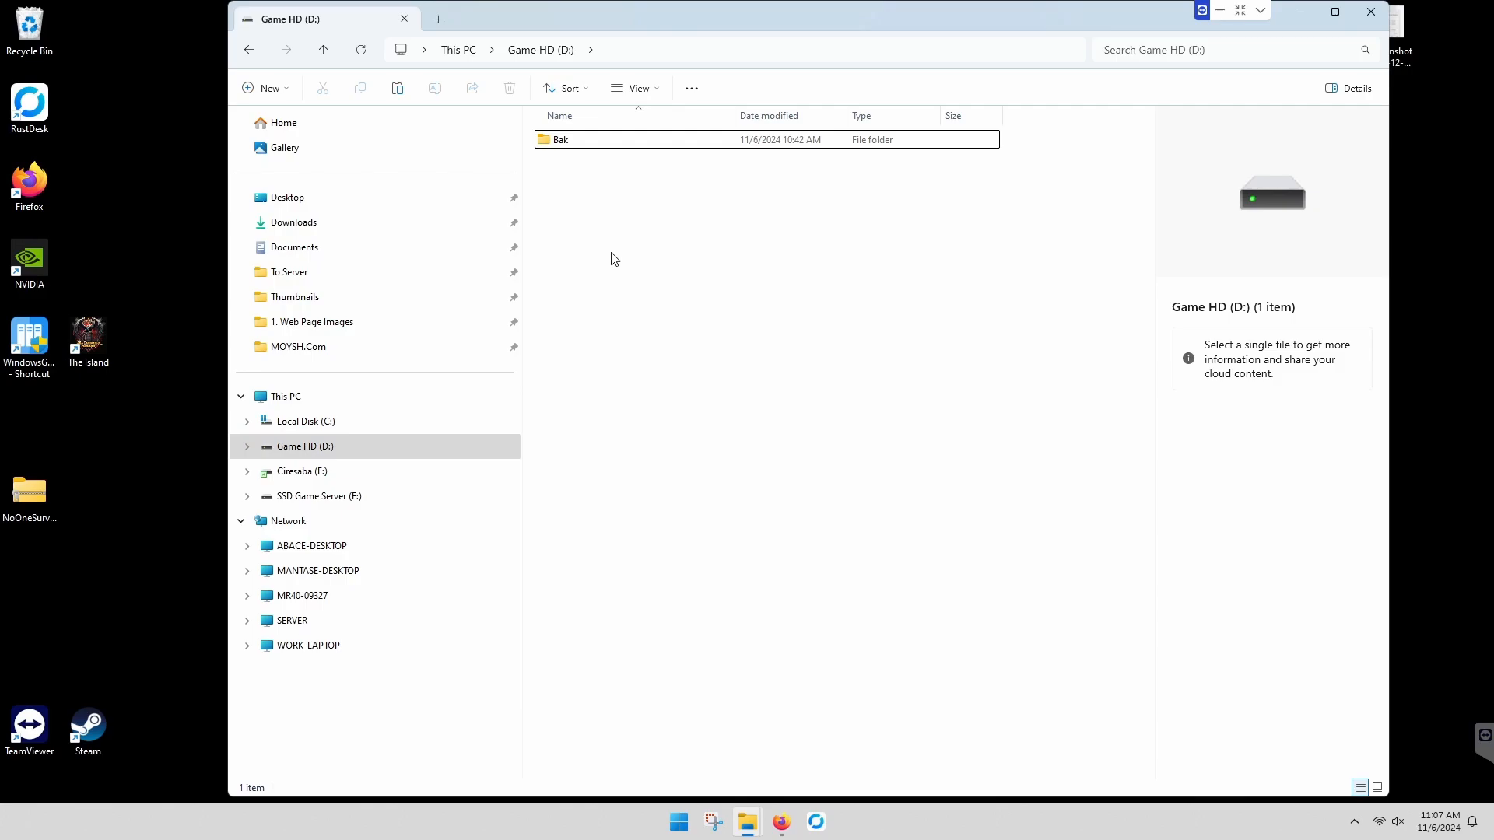
right_click(612, 259)
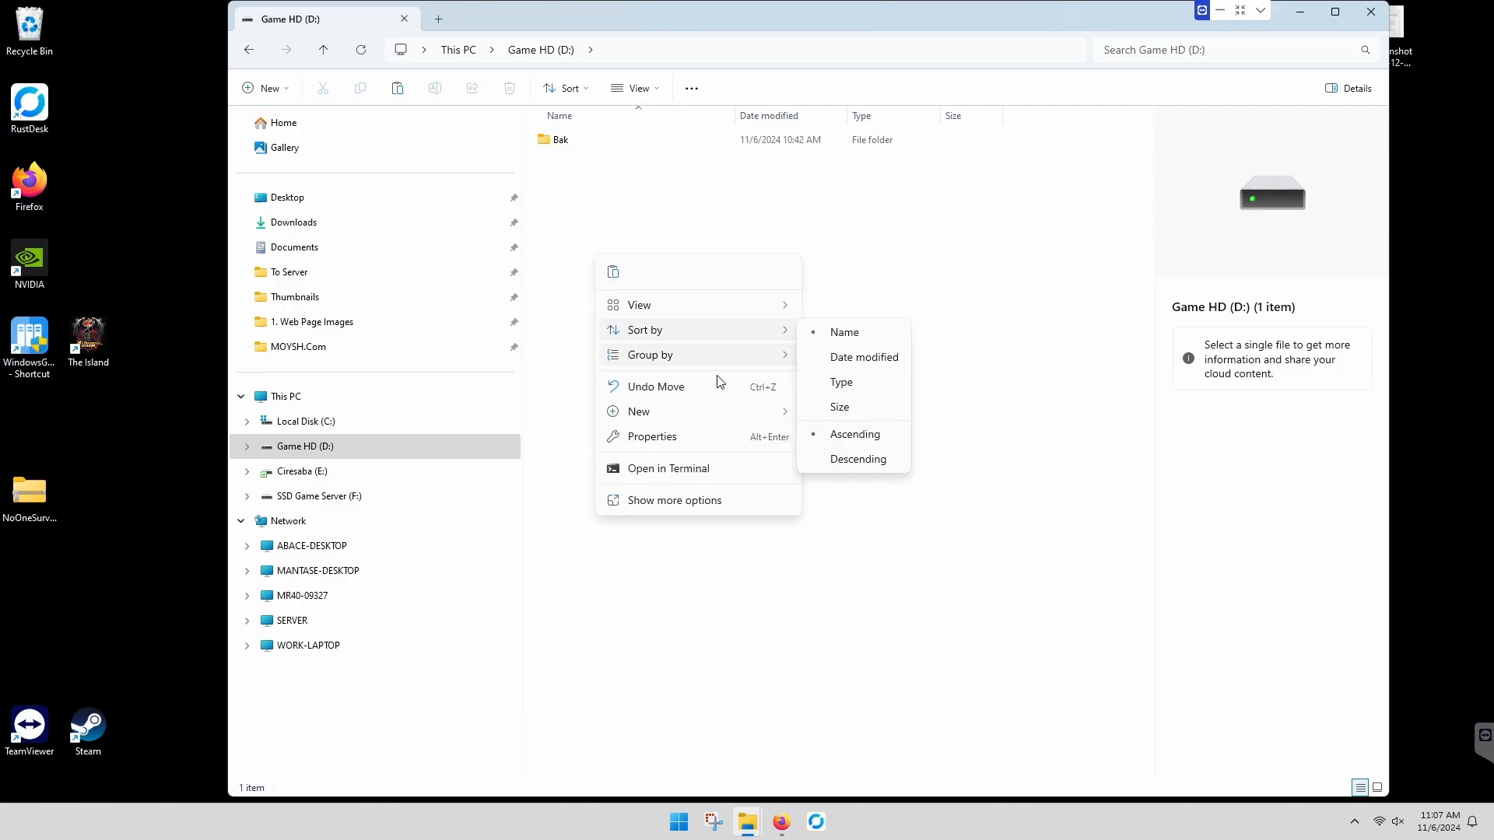
left_click(638, 411)
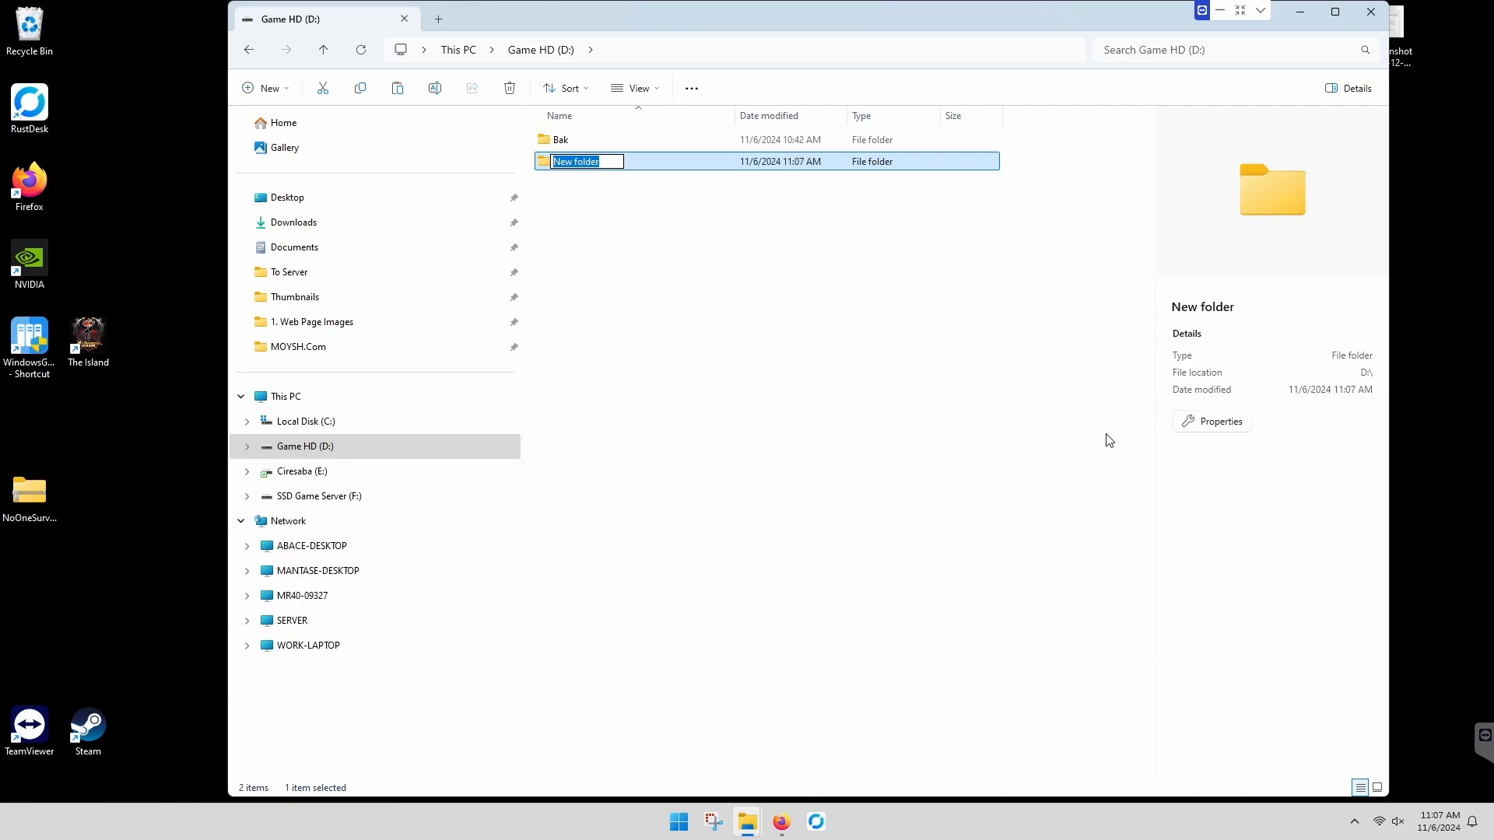
type("W")
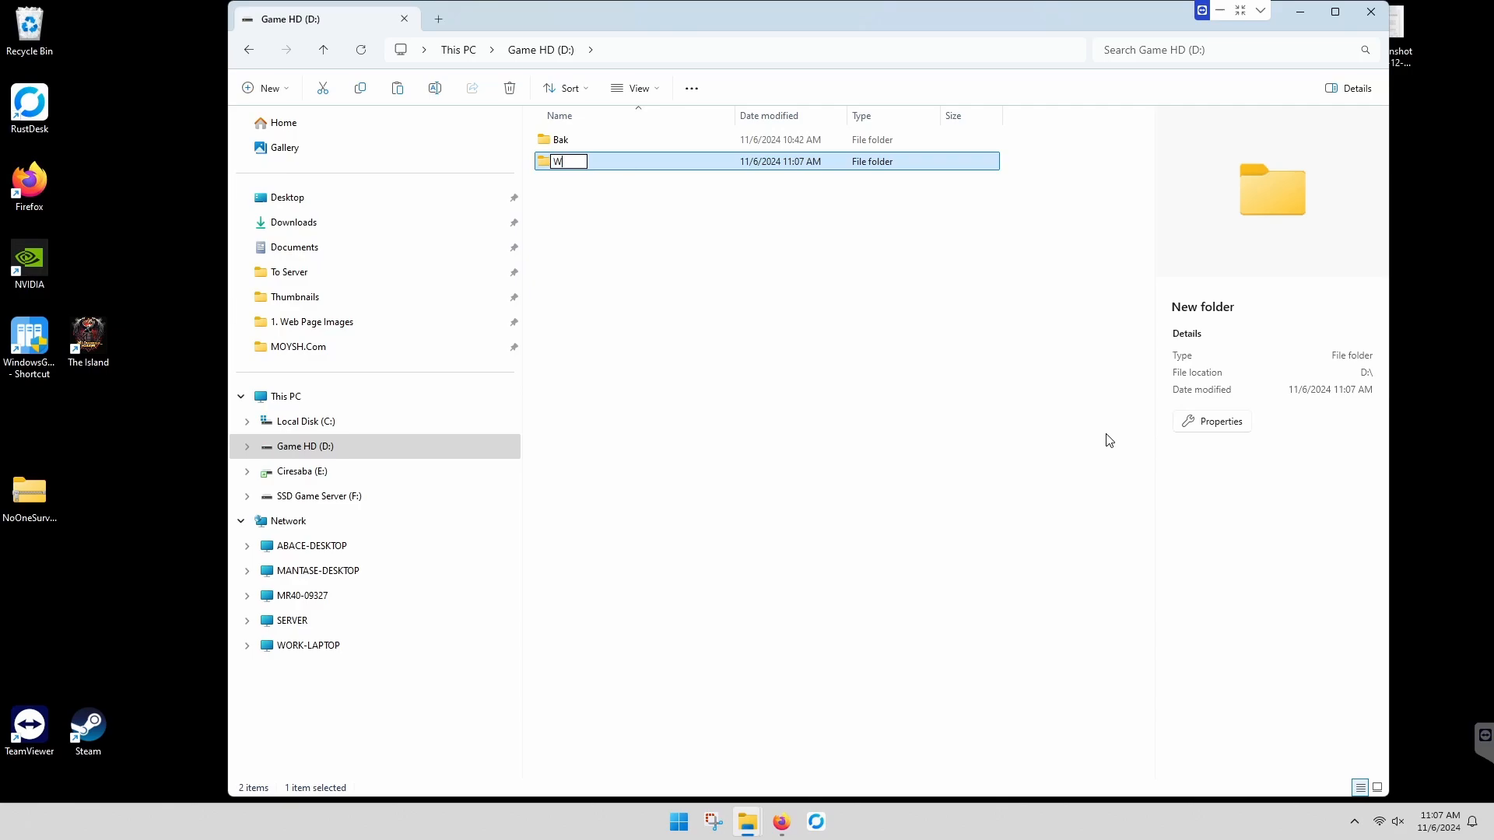
type("indowsG")
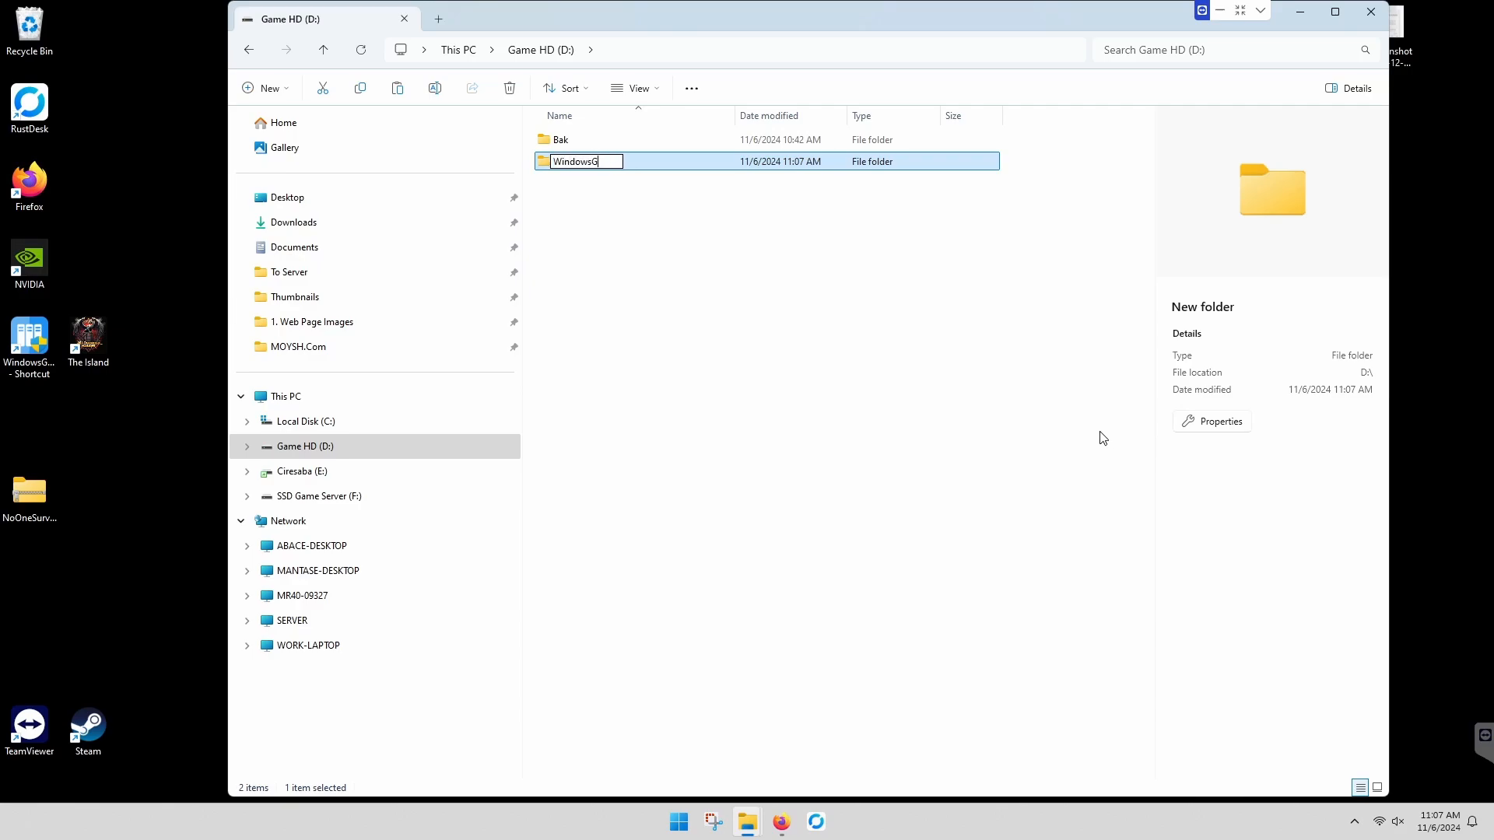
type("S")
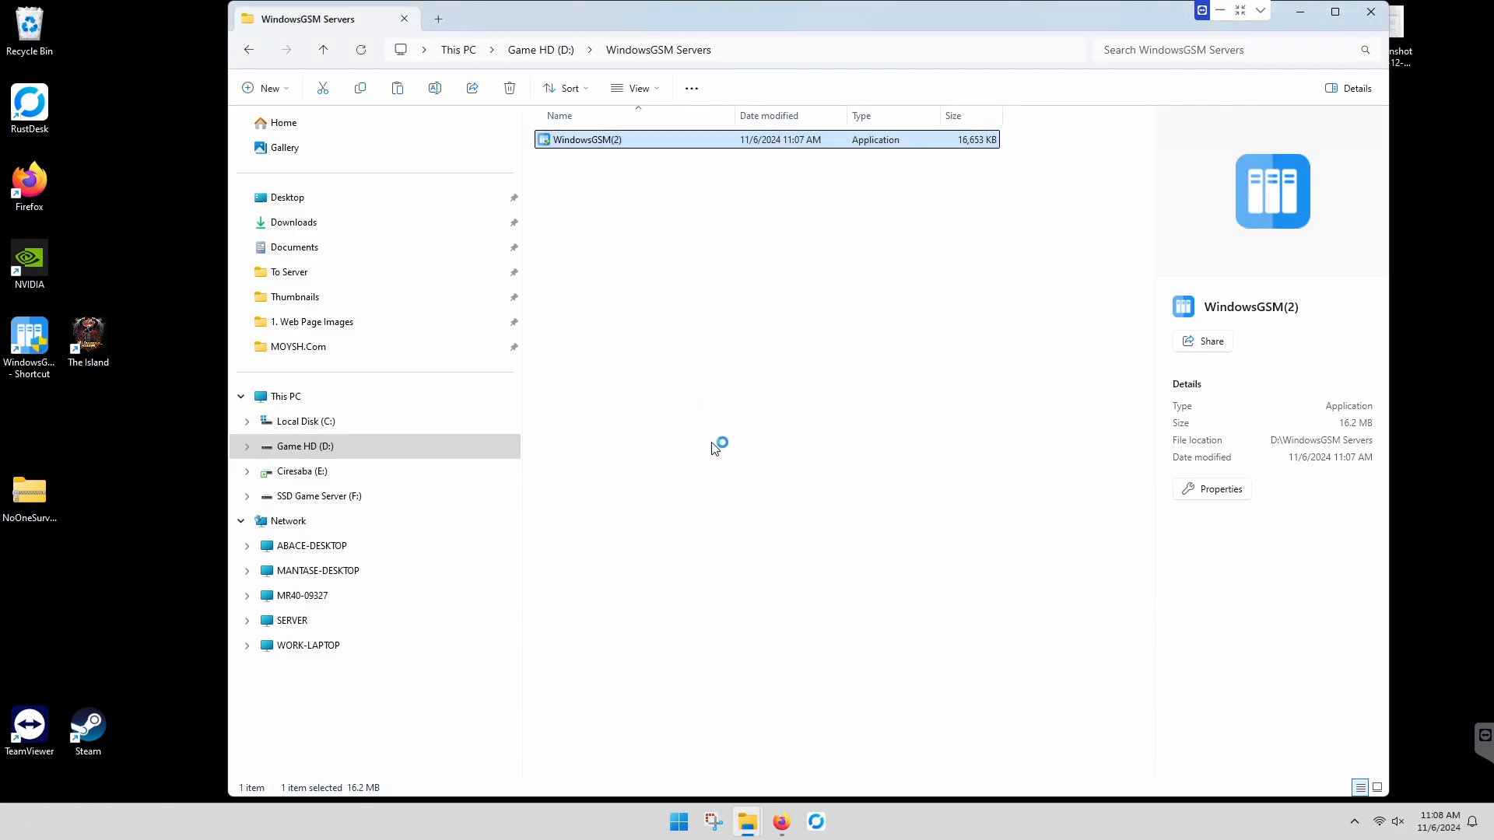
Step: Run WindowsGSM(2) from WindowsGSM Servers and approve the User Account Control prompt
double_click(586, 139)
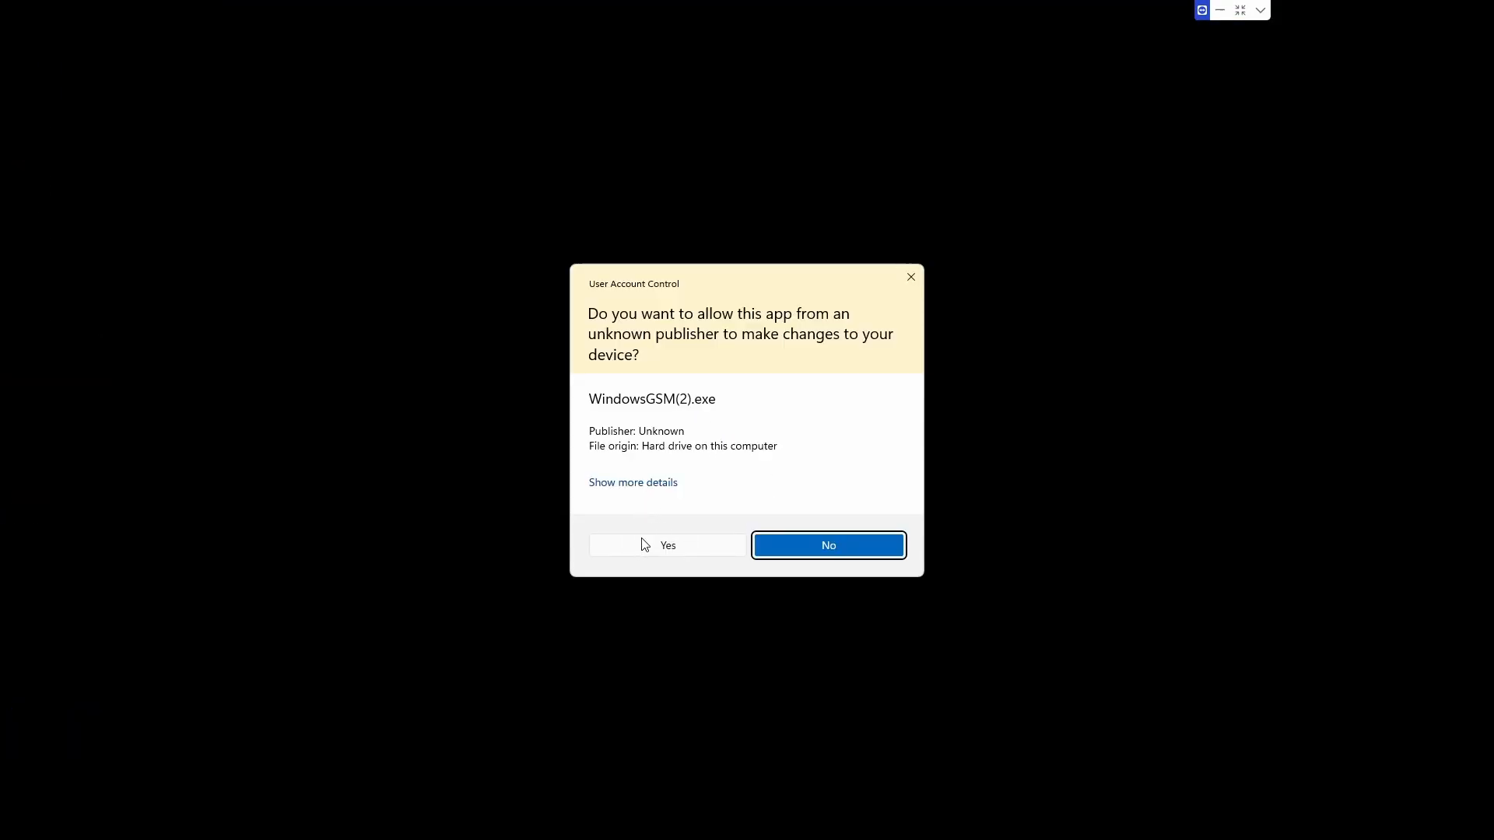
left_click(667, 544)
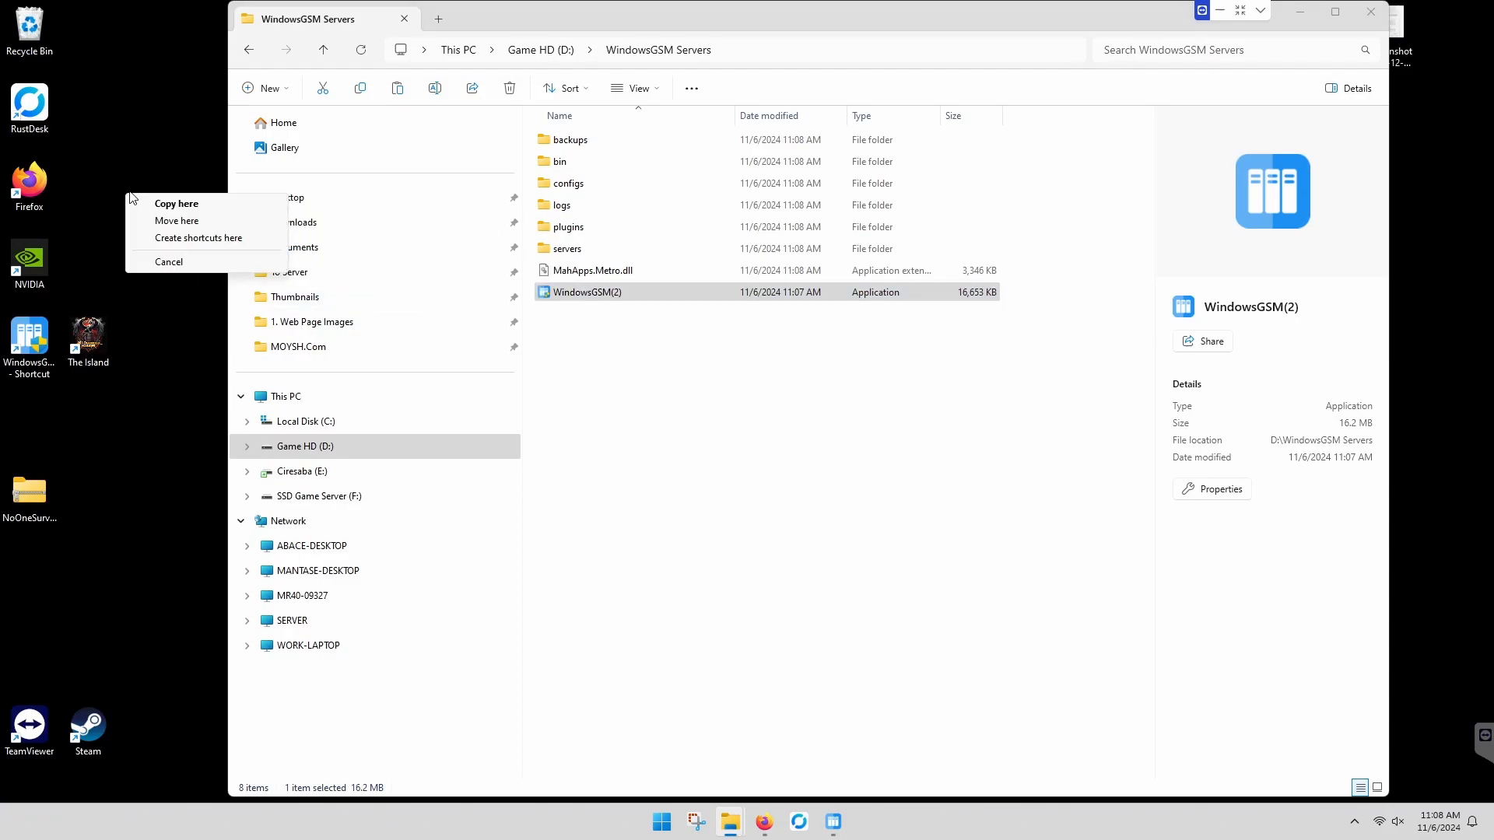
mouse_move(682, 414)
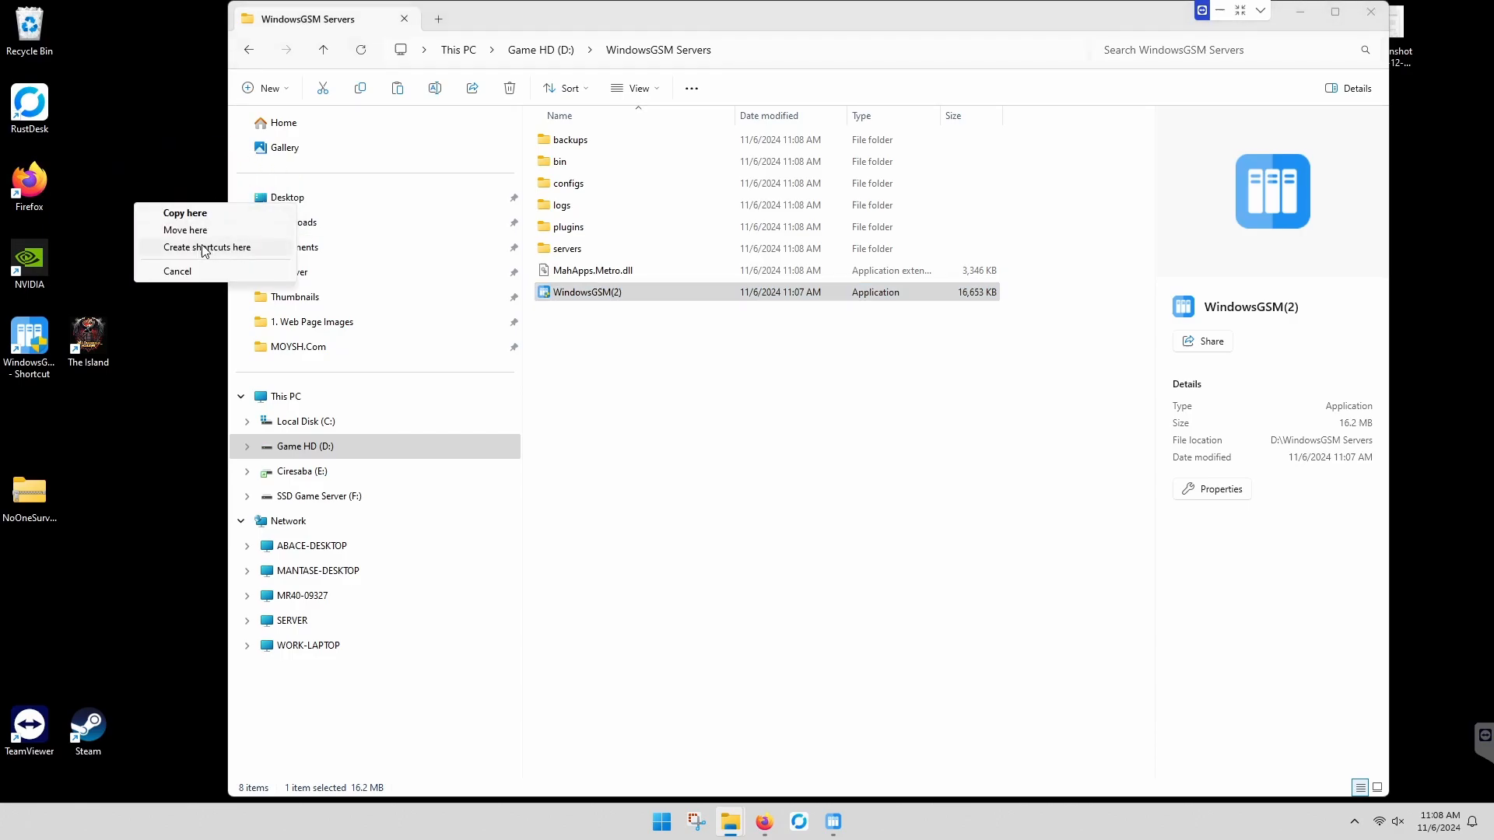
Step: Create a desktop shortcut to WindowsGSM(2) via Create shortcuts here
left_click(207, 247)
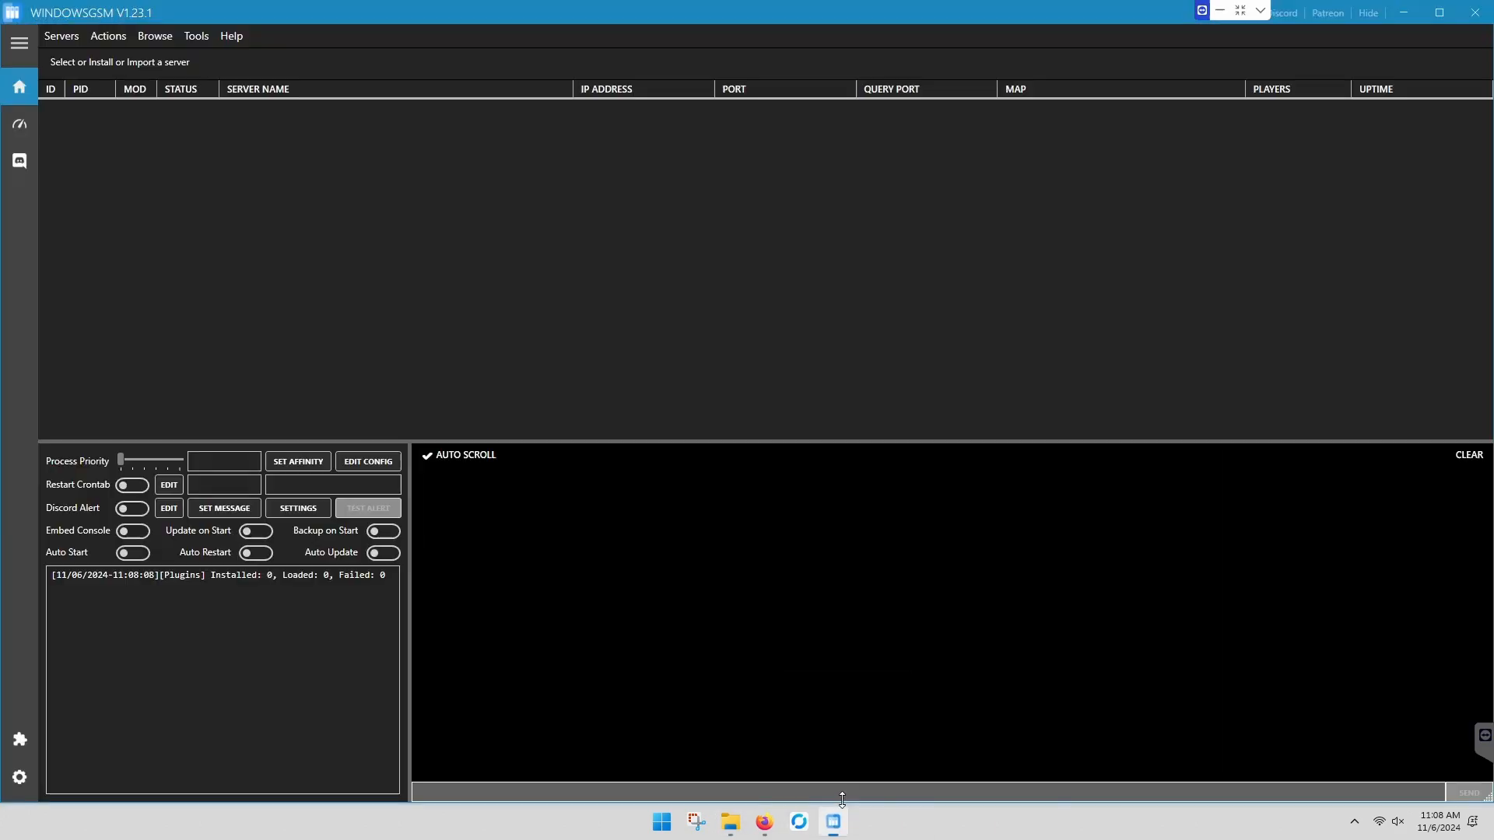
mouse_move(862, 273)
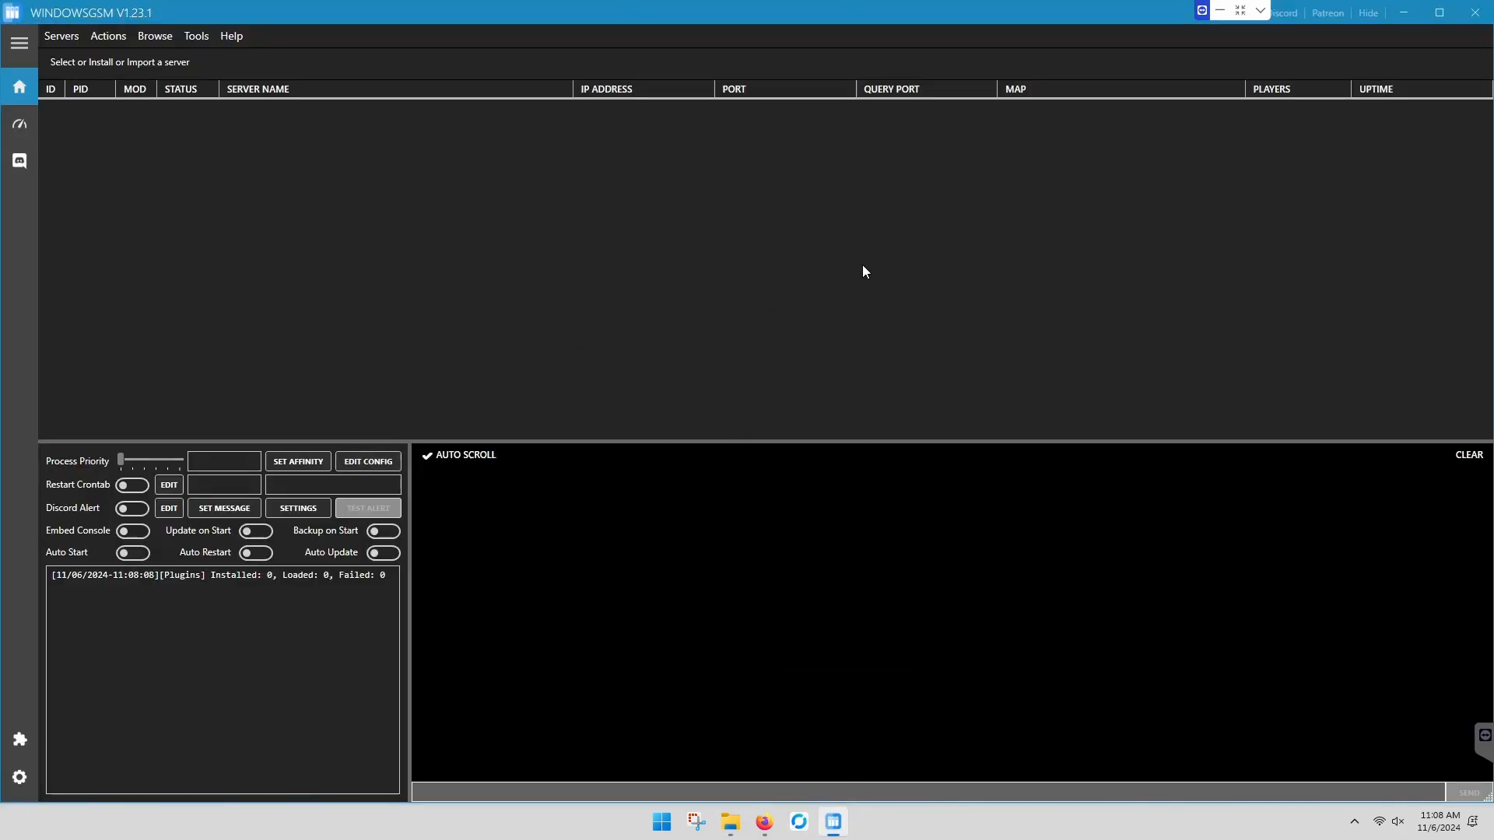
mouse_move(725, 396)
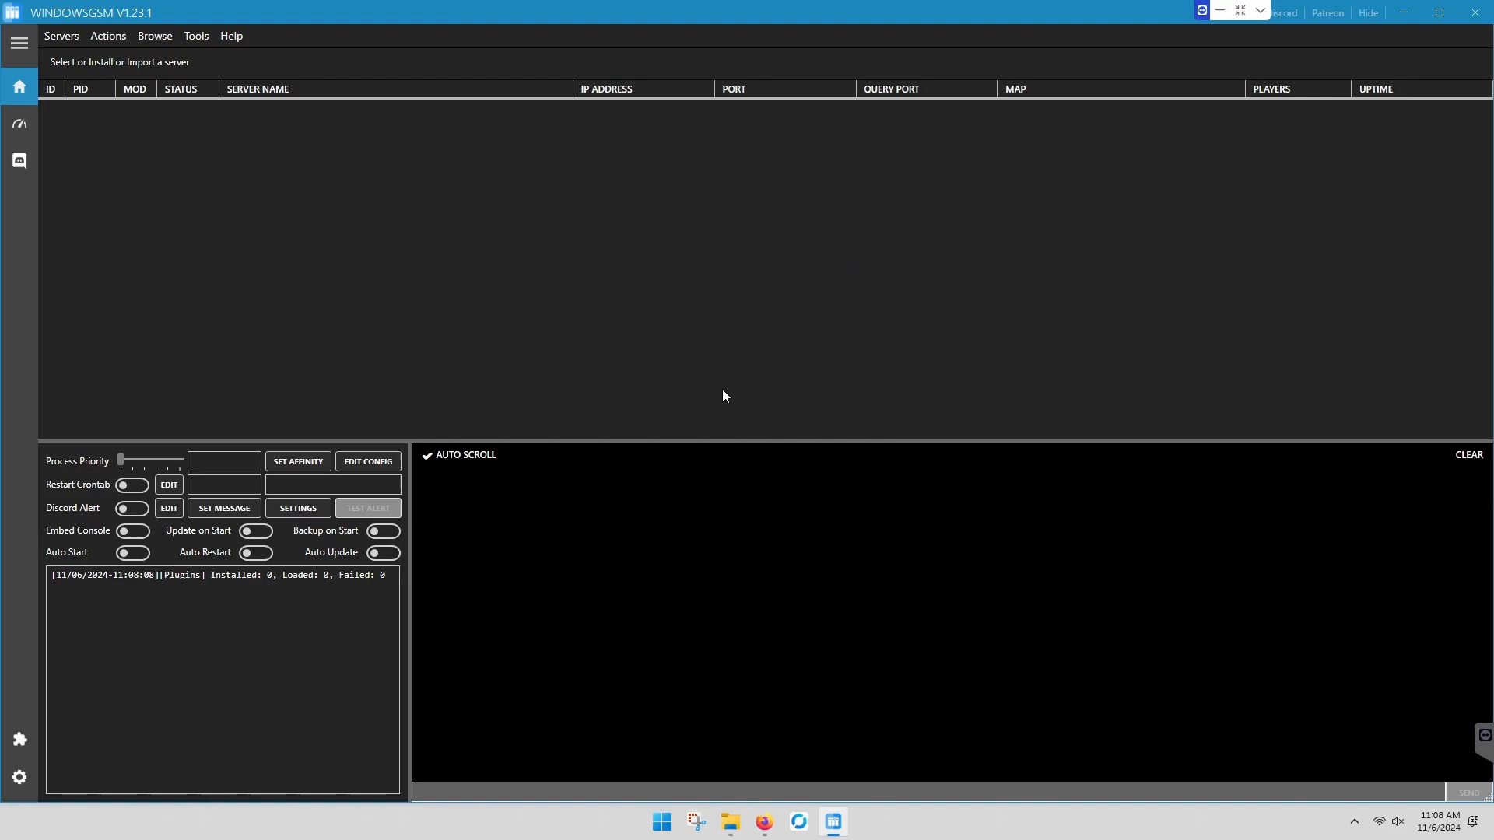
mouse_move(738, 816)
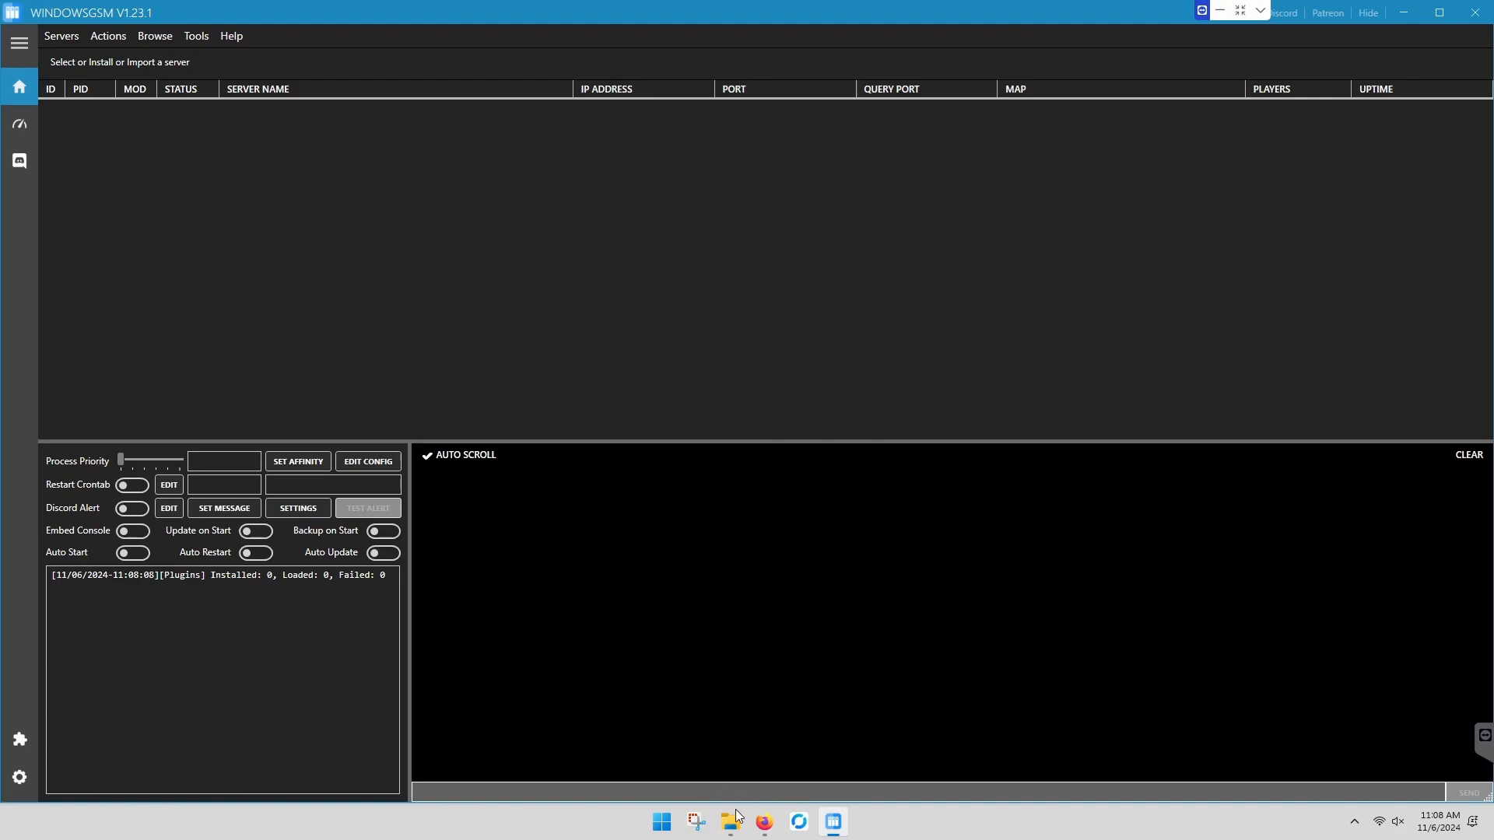